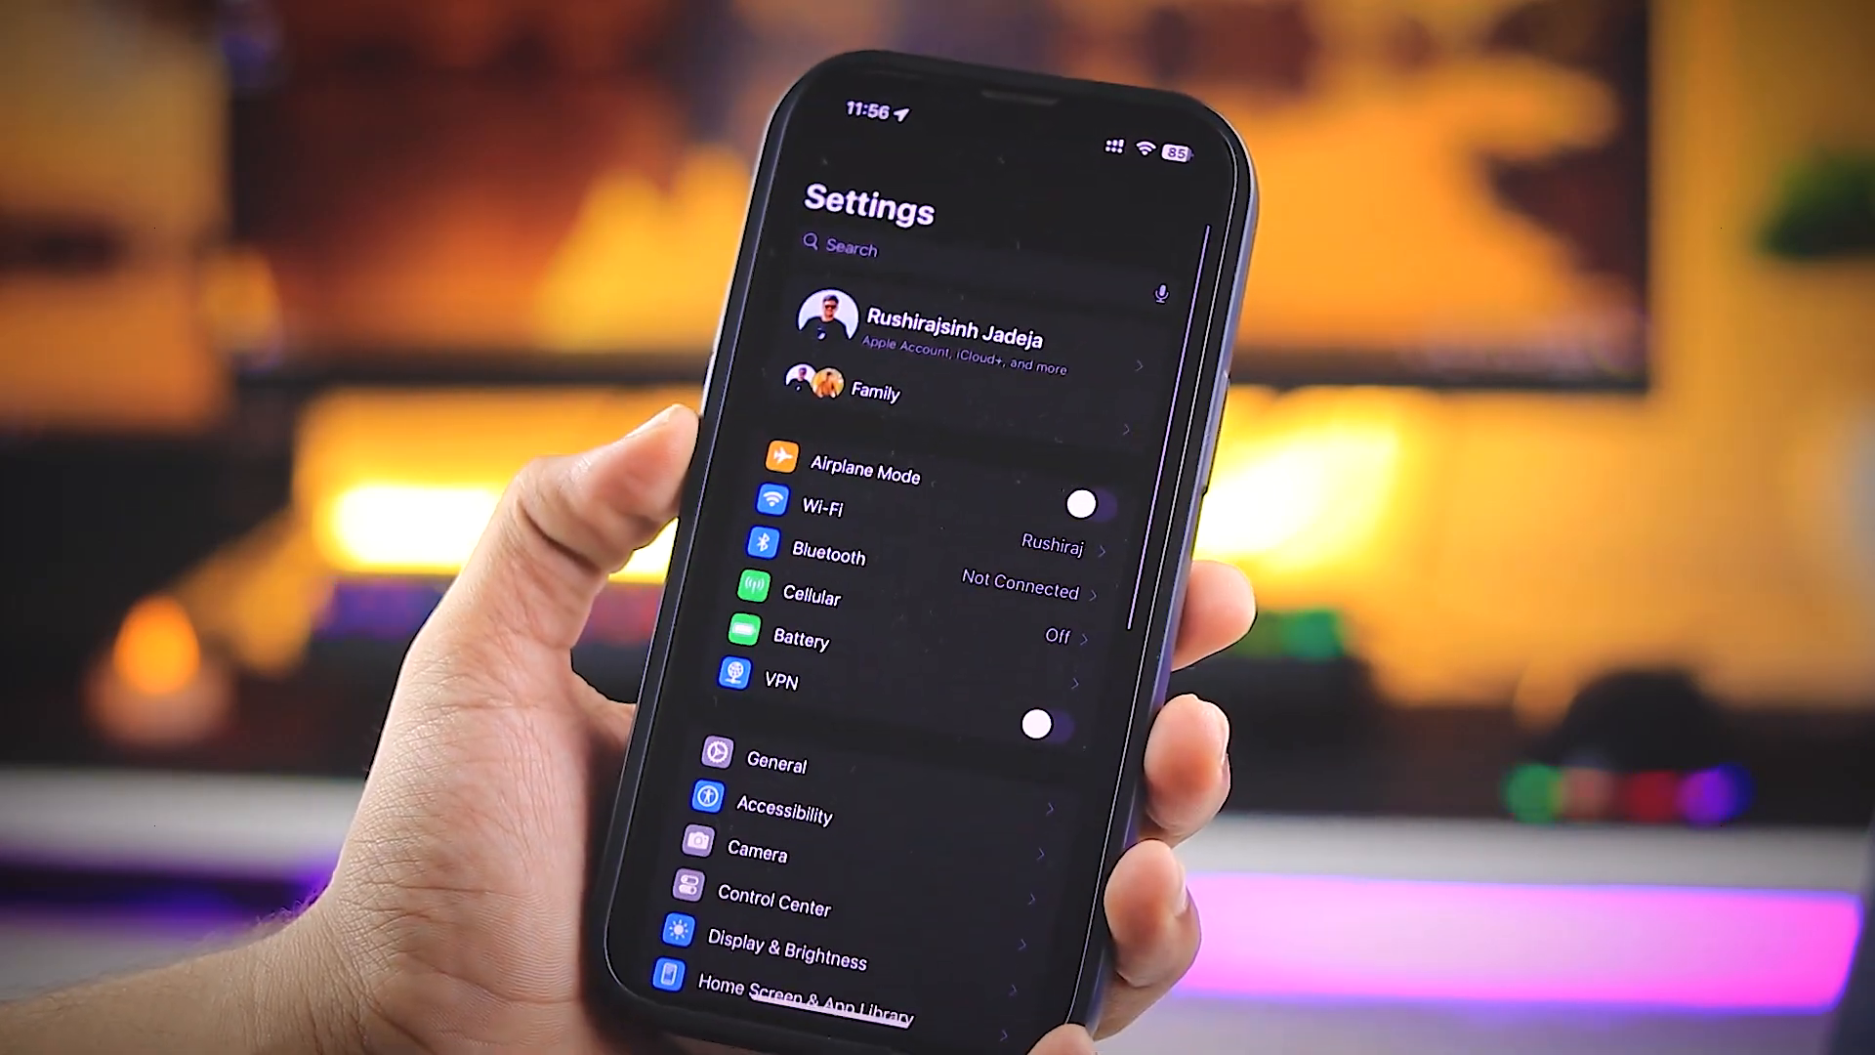
- Reset the Control Center layout to factory defaults, confirming the reset
click(775, 906)
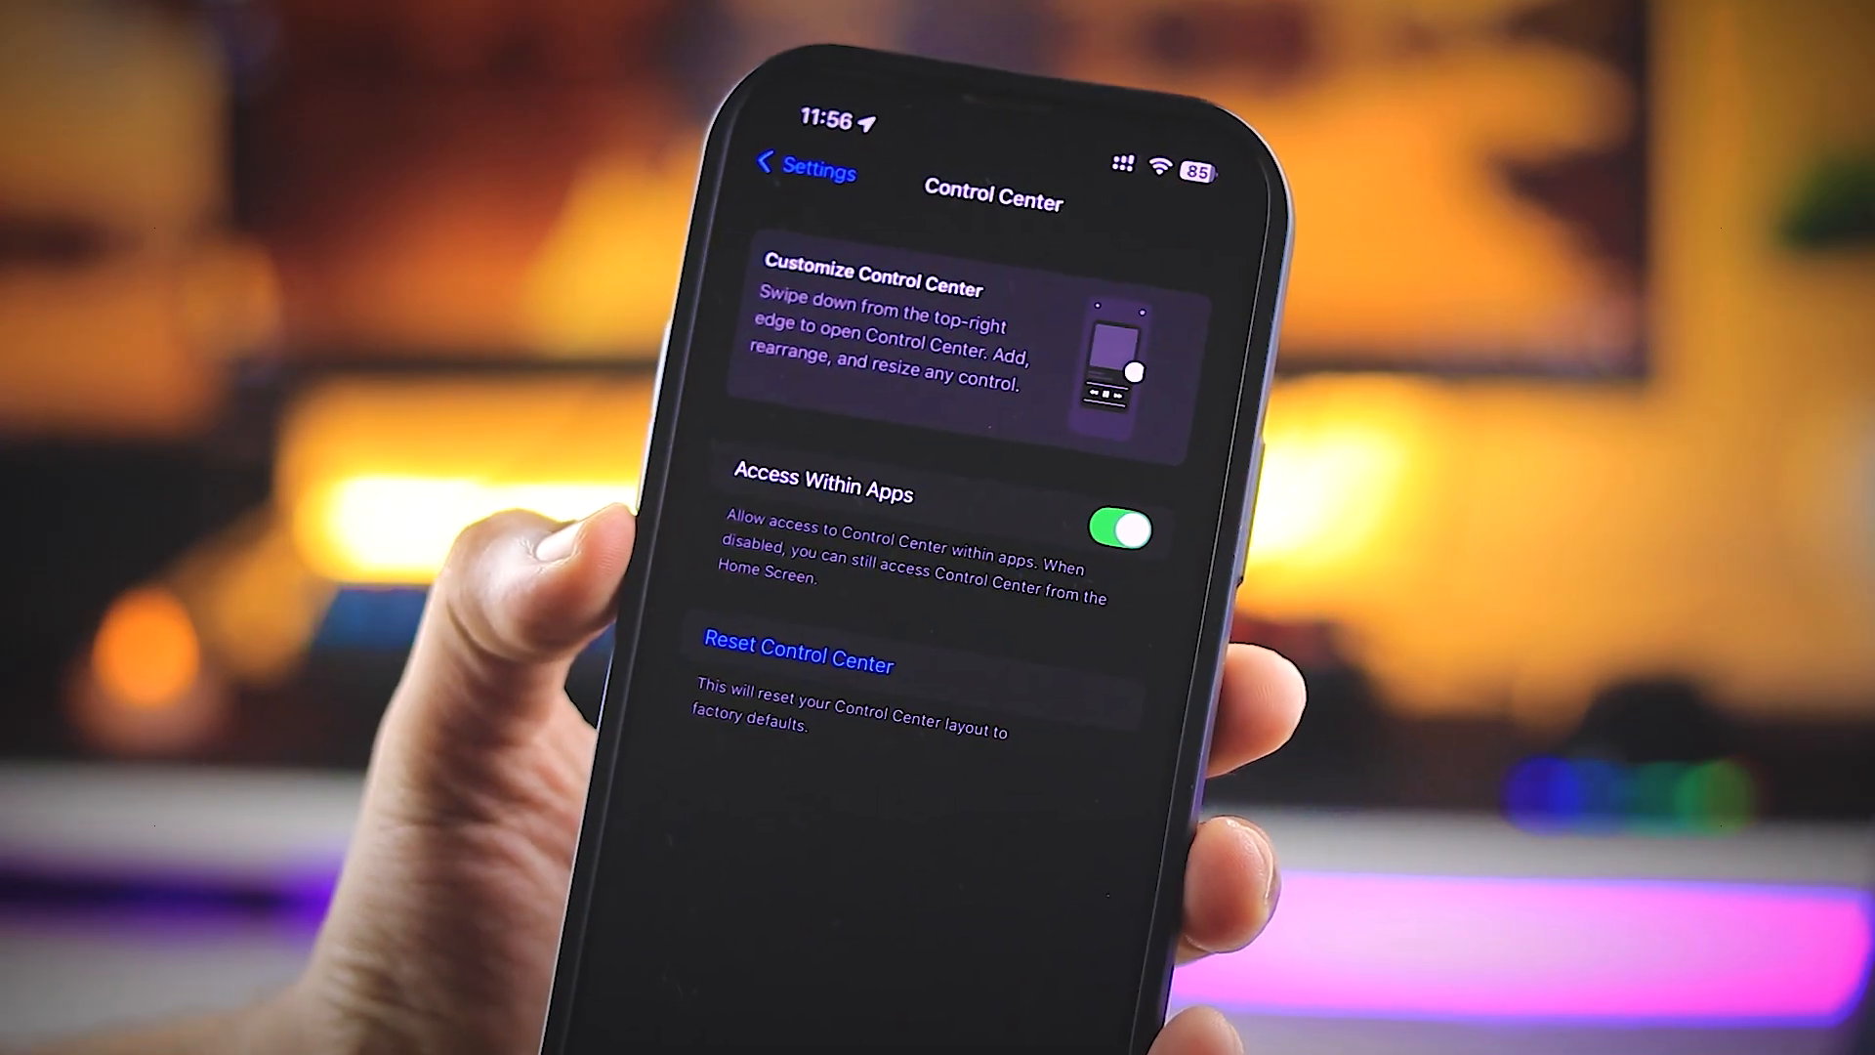
click(799, 664)
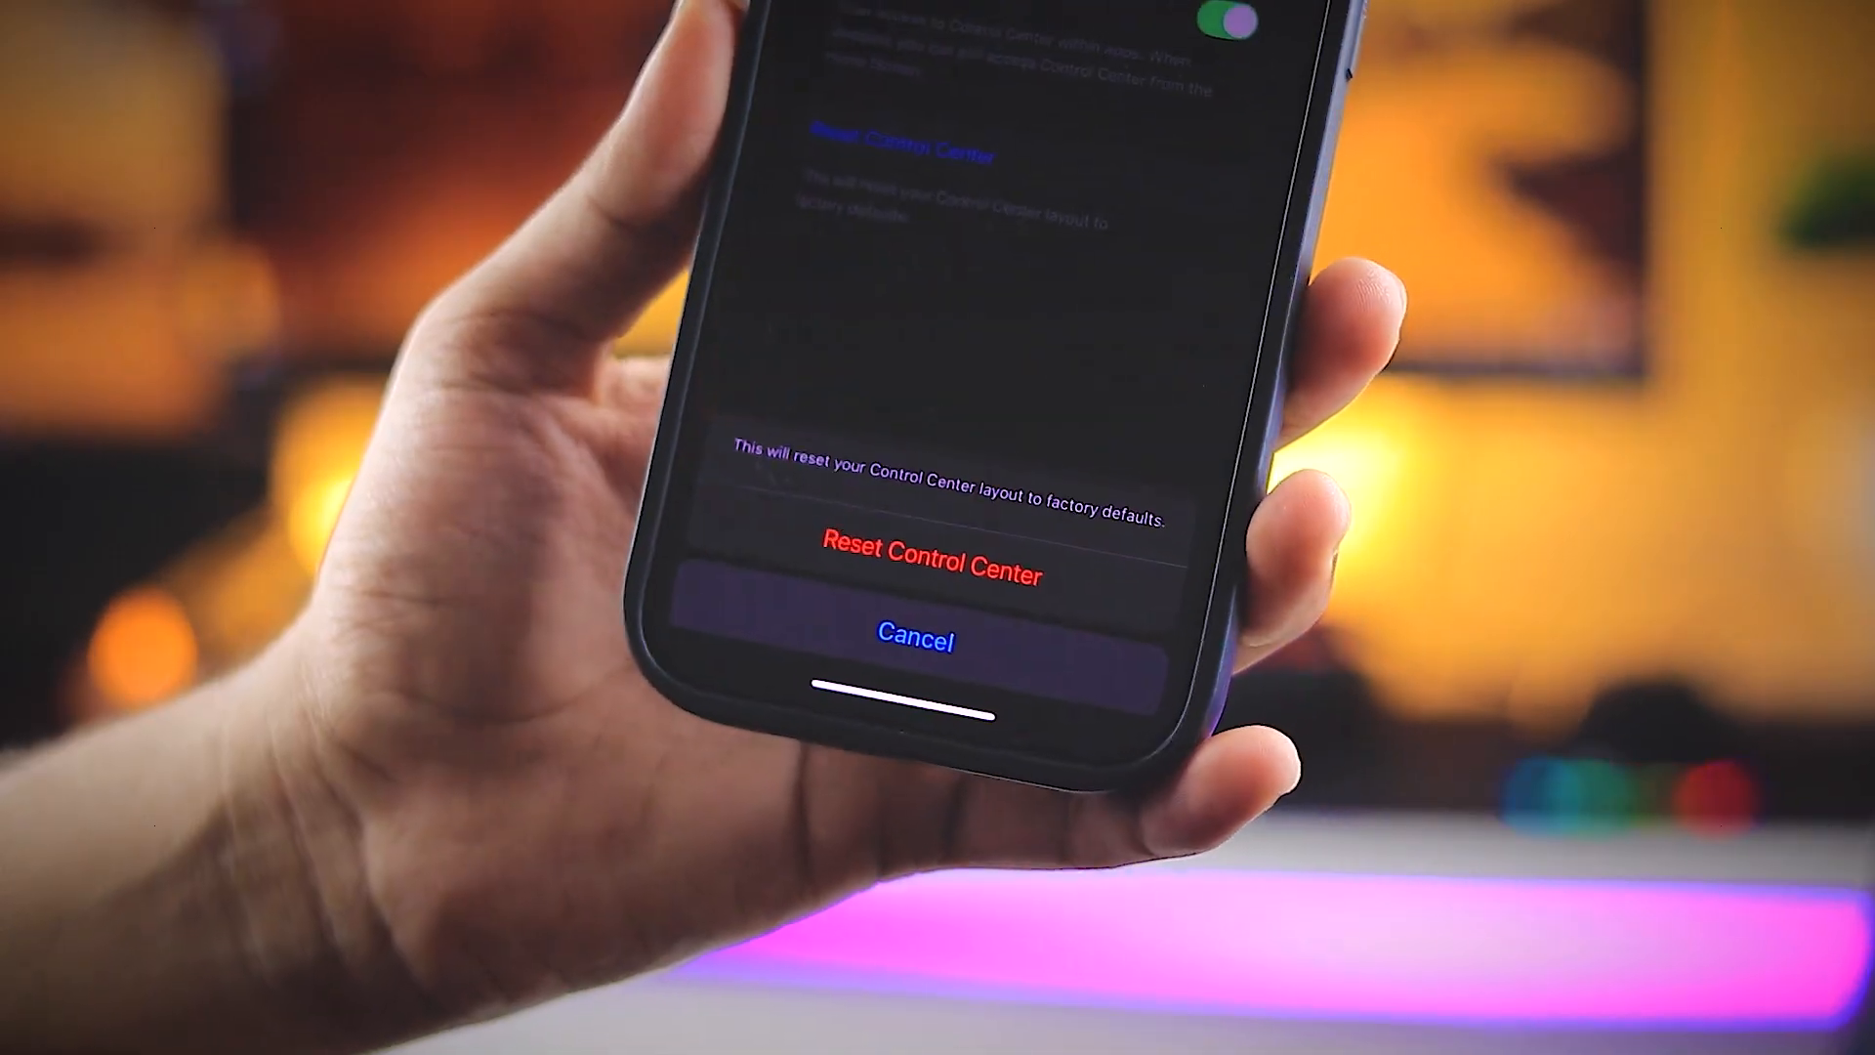
click(913, 636)
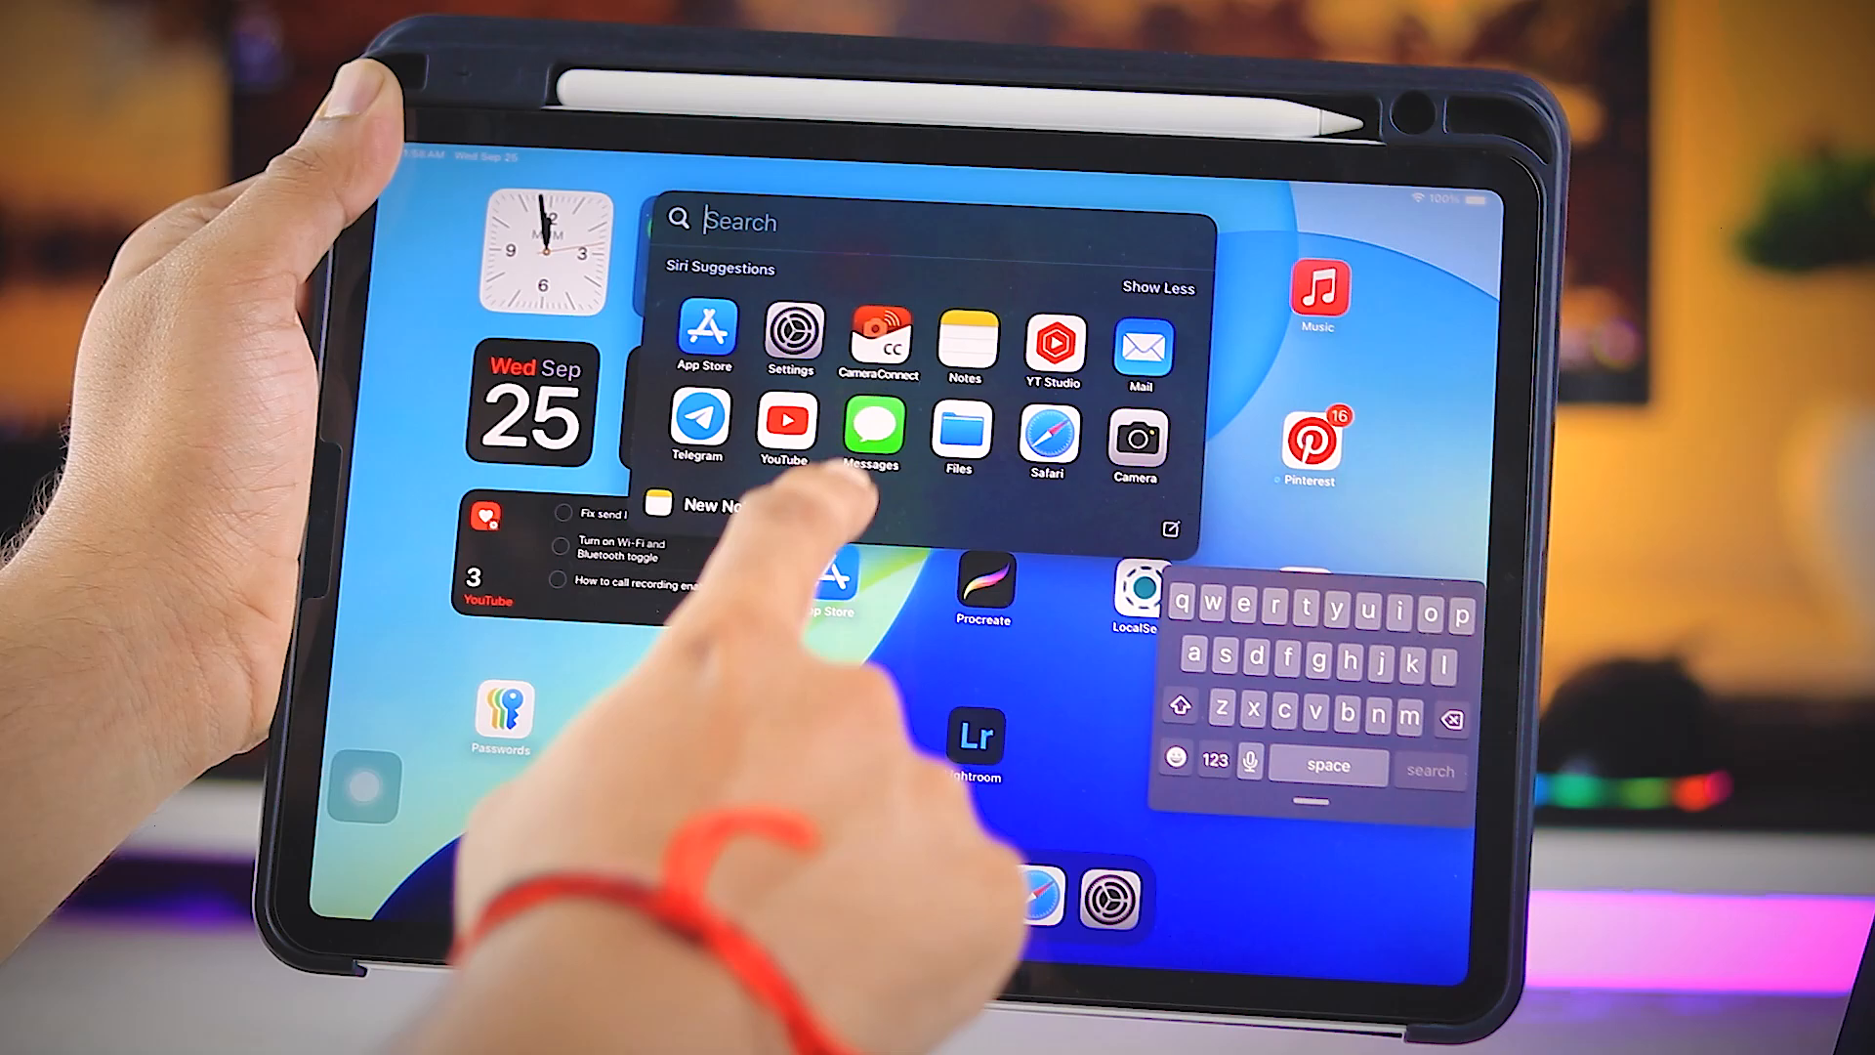
- Pick a Siri app suggestion from the iPad's Spotlight search
click(875, 429)
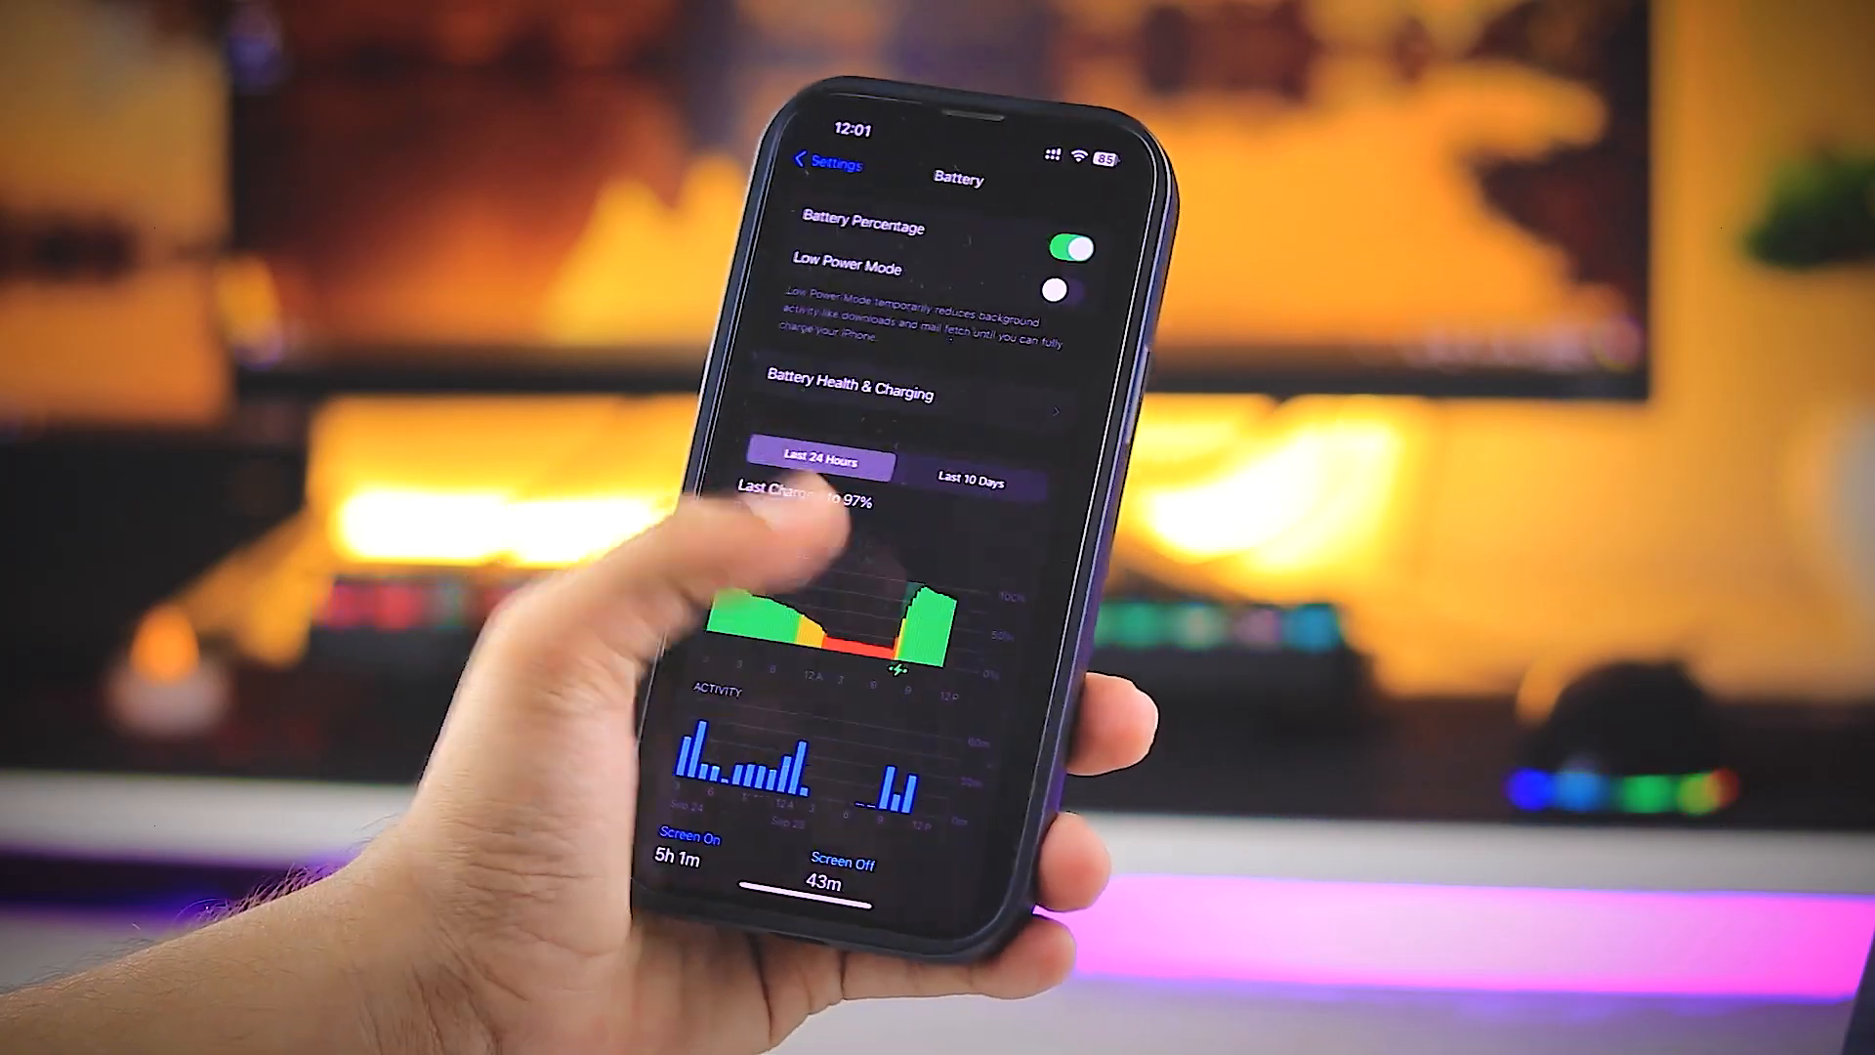
- Scroll the Battery page past the 24-hour graphs to Battery Usage by App
scroll(down, 3)
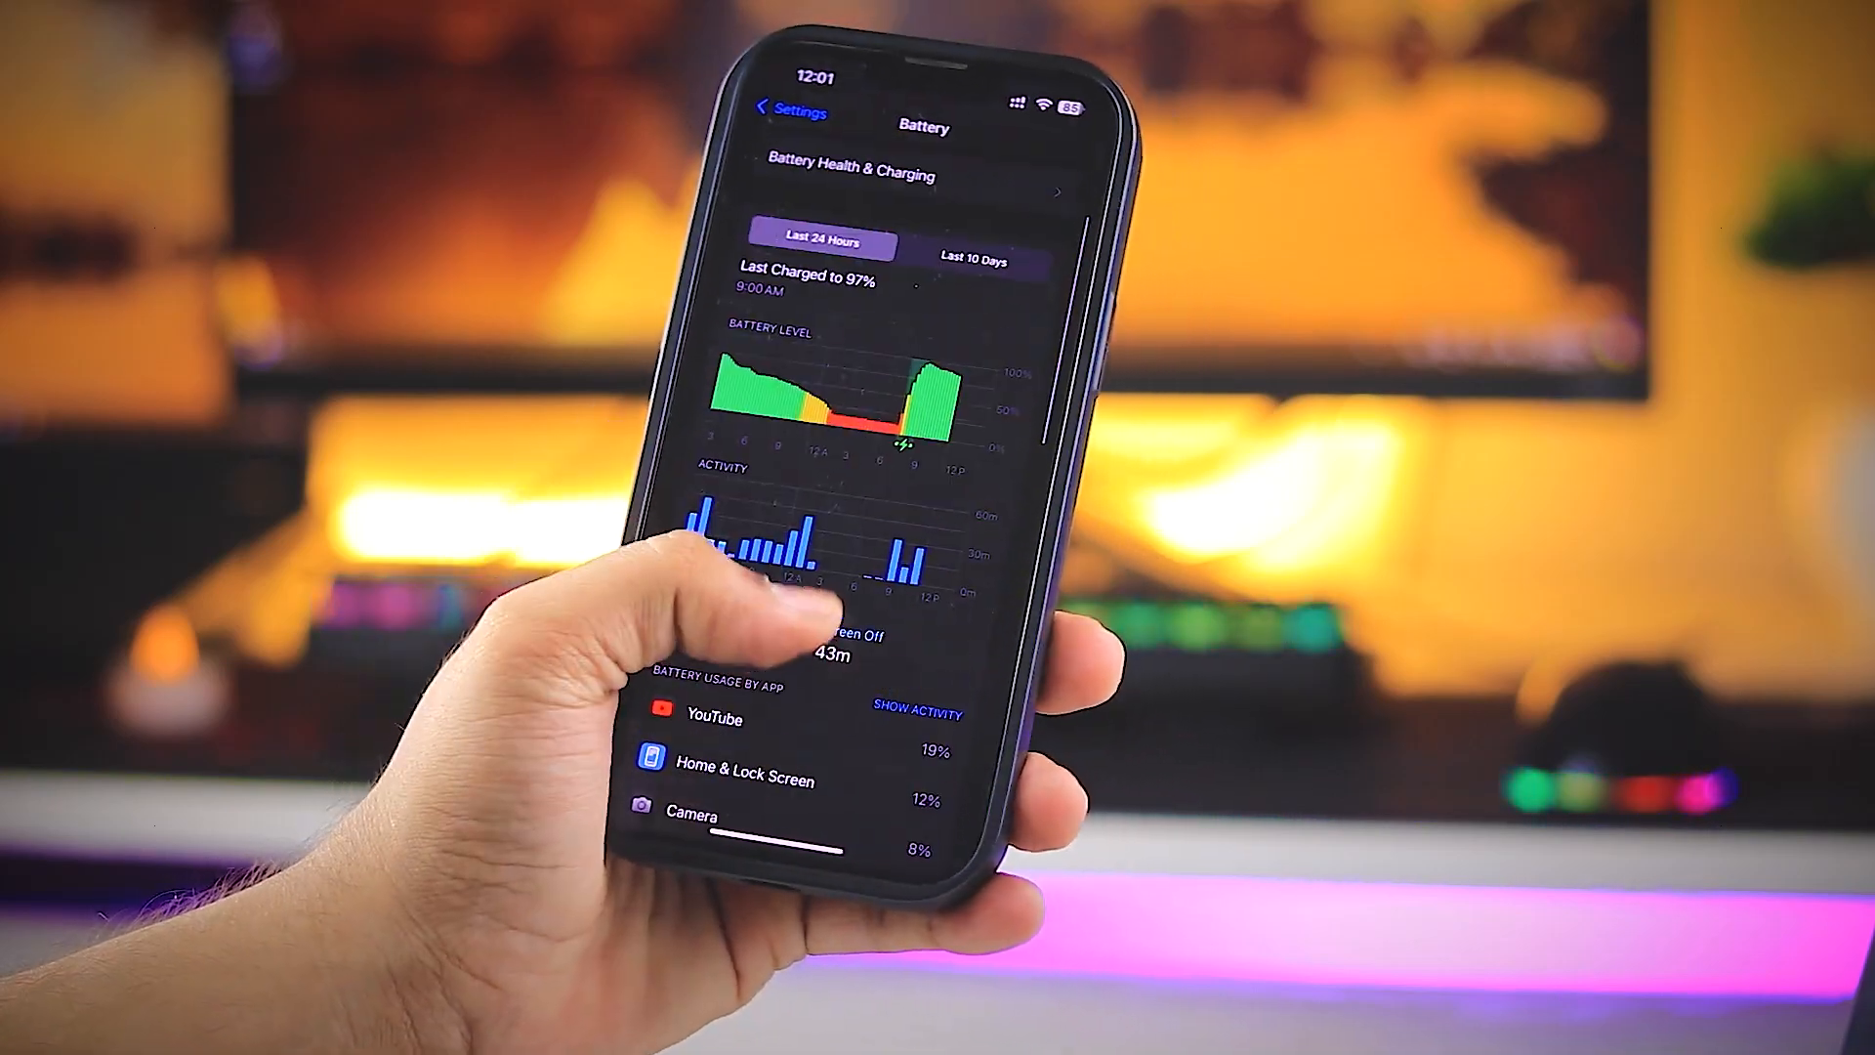
scroll(down, 3)
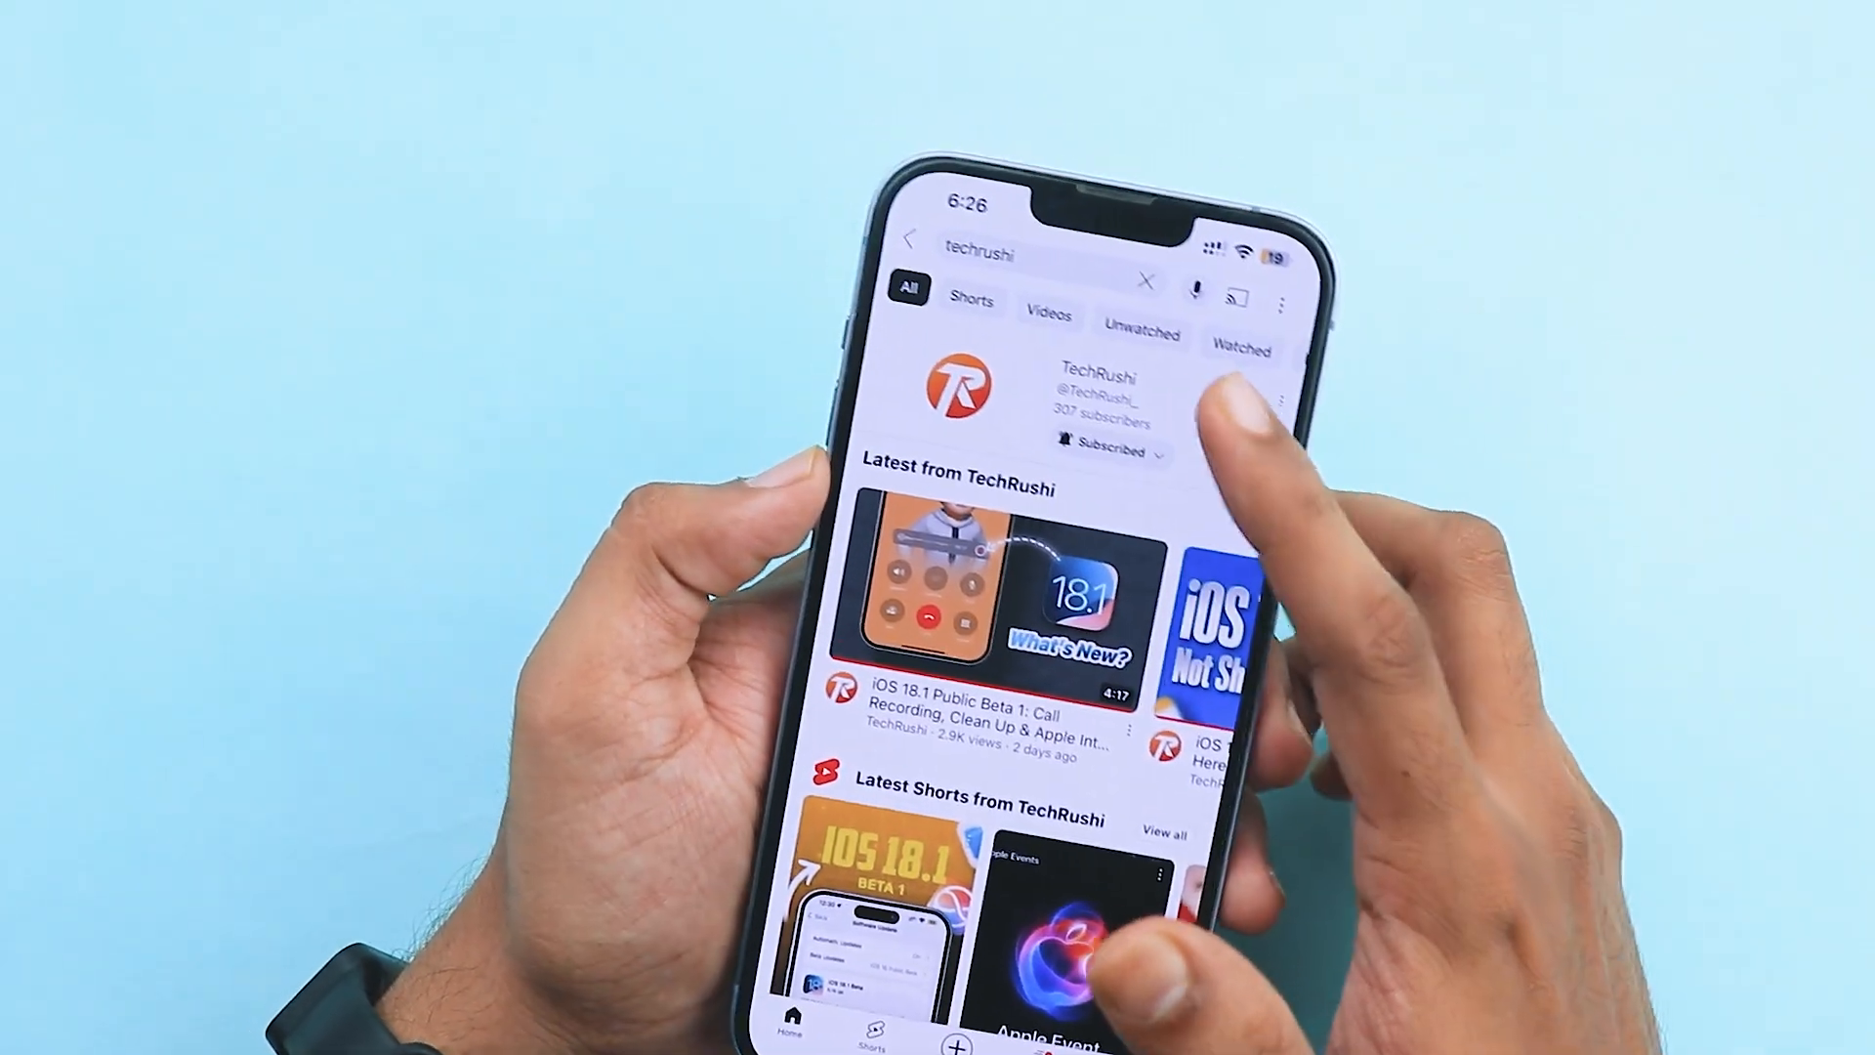
- Show the TechRushi channel's Videos list with its latest uploads
click(1100, 393)
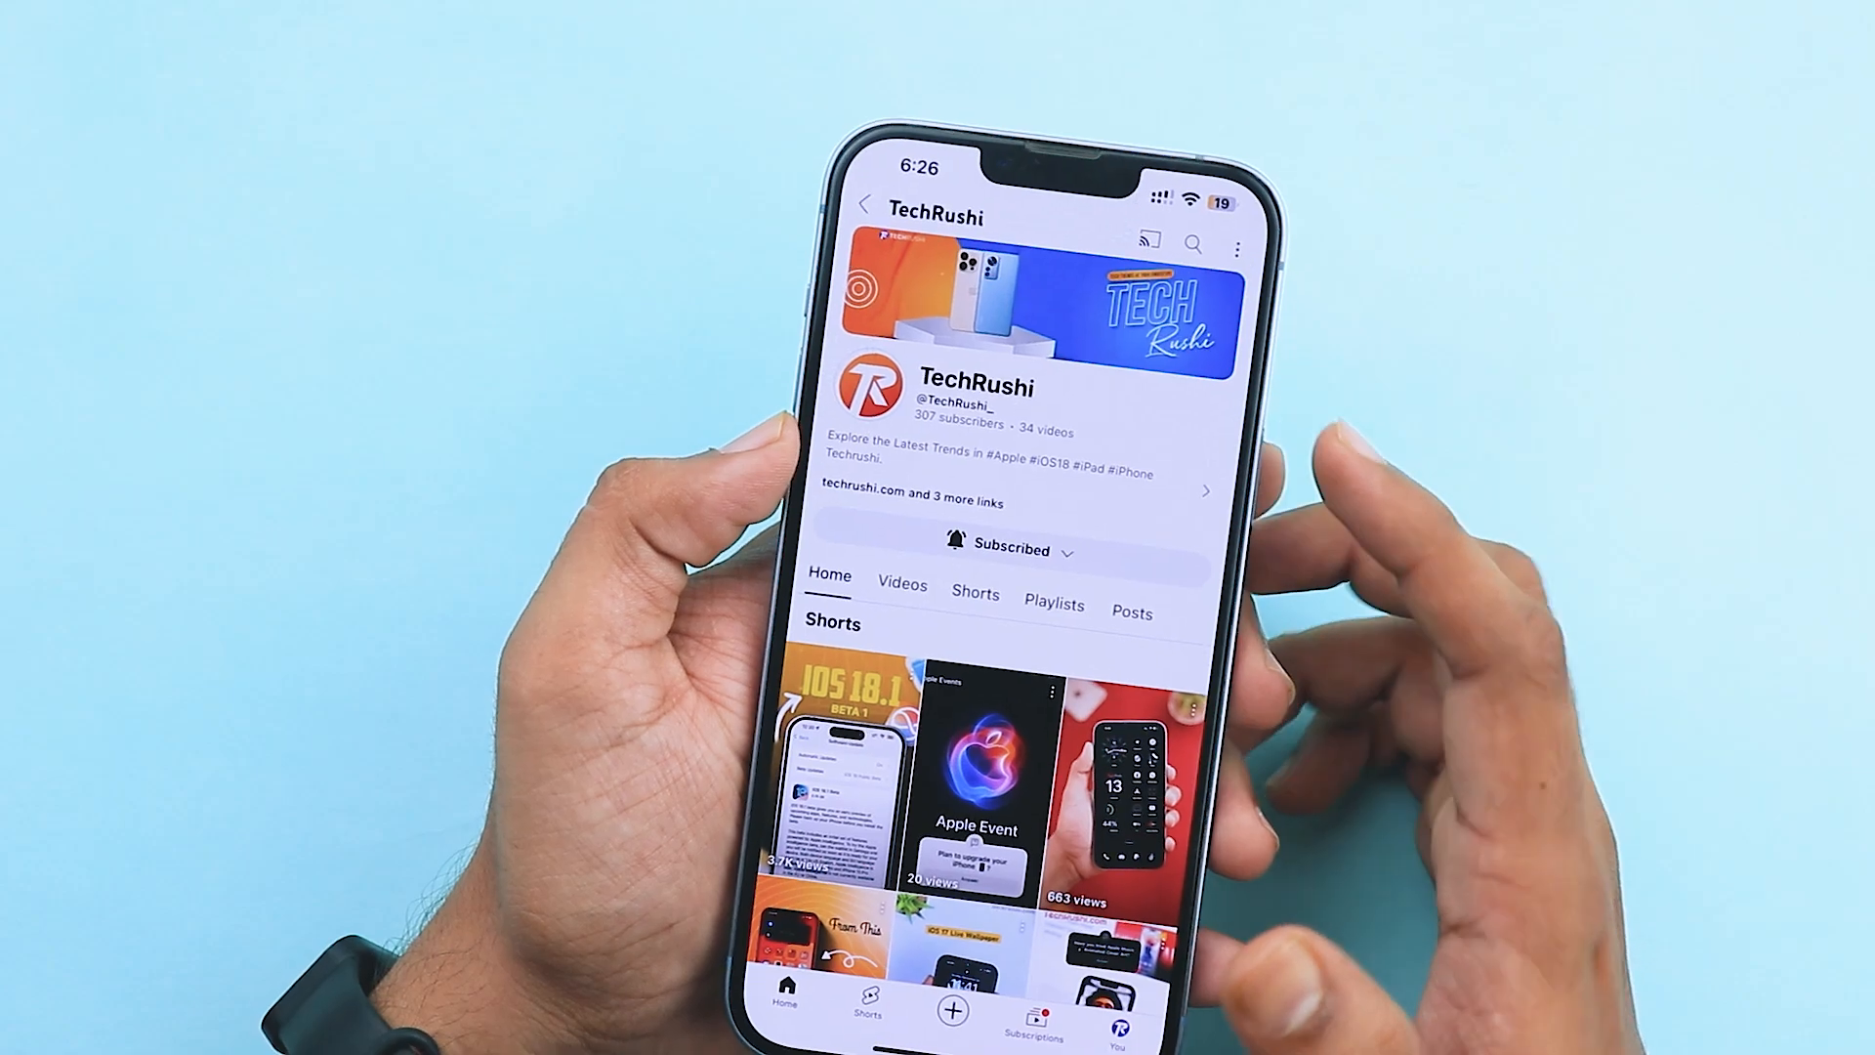
click(902, 584)
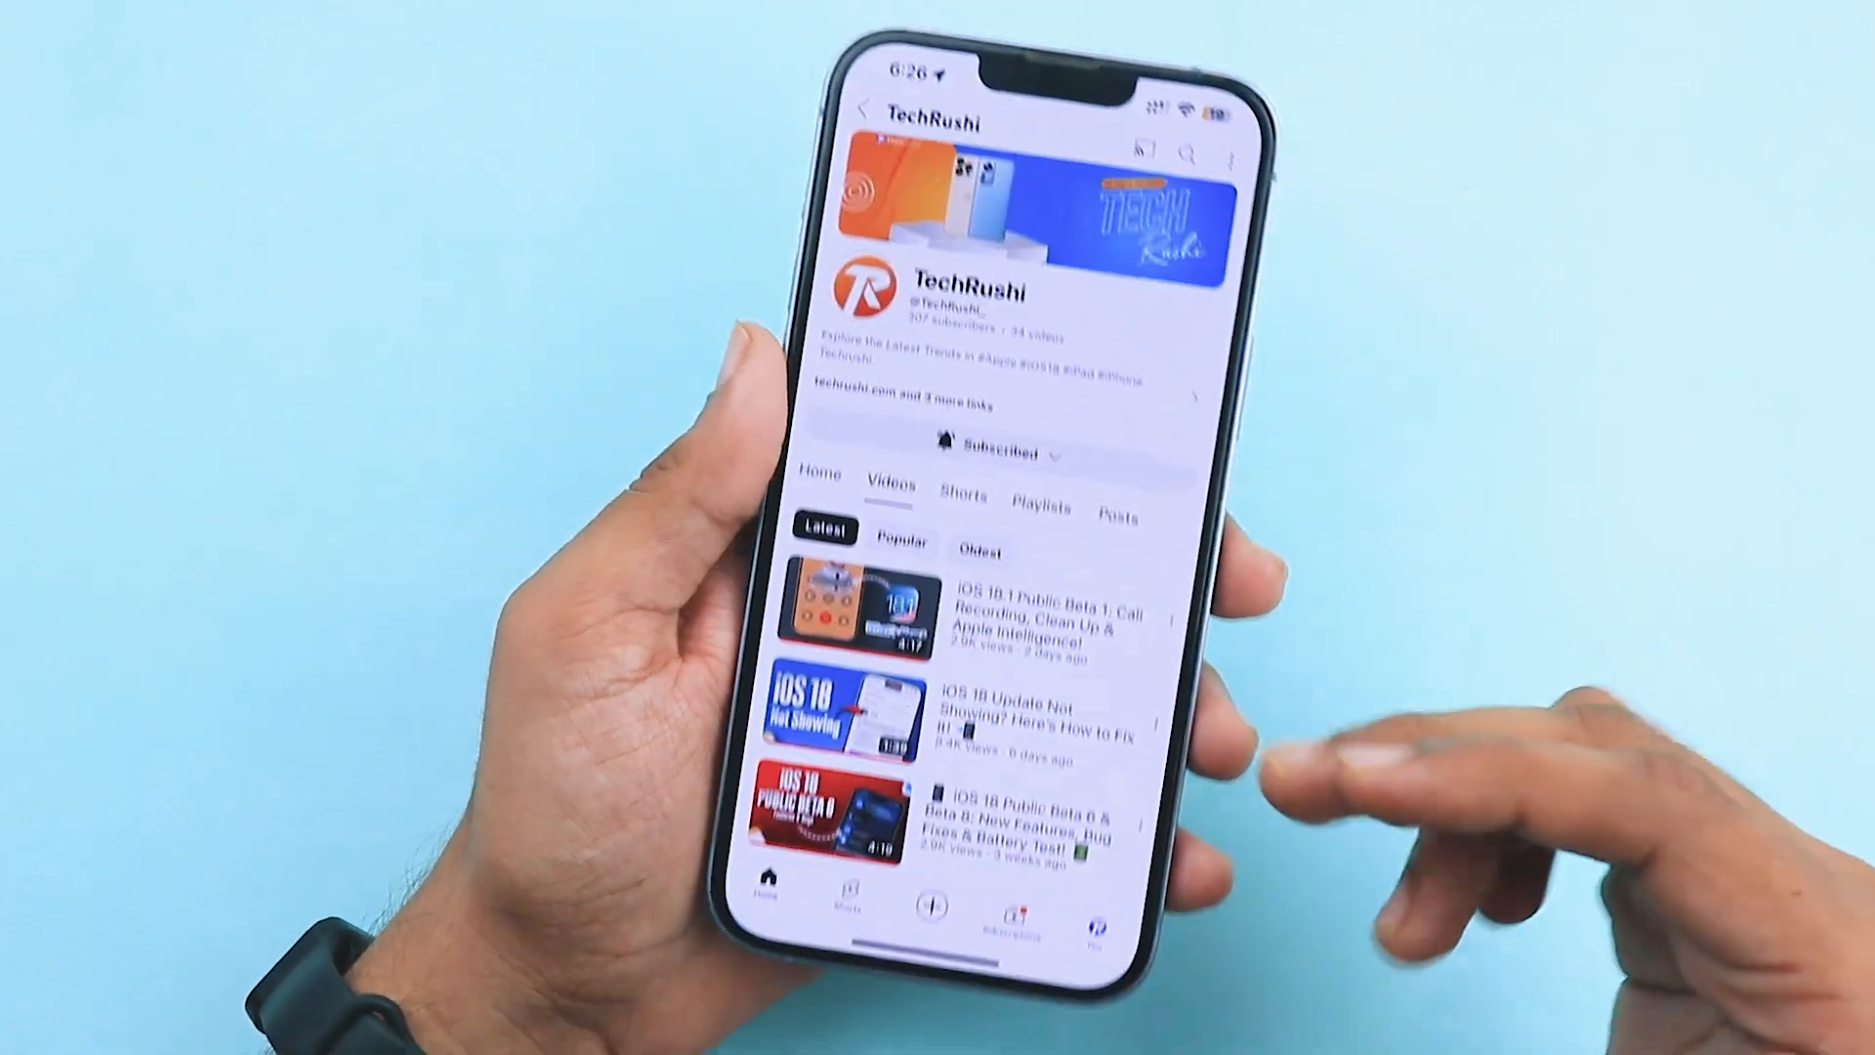